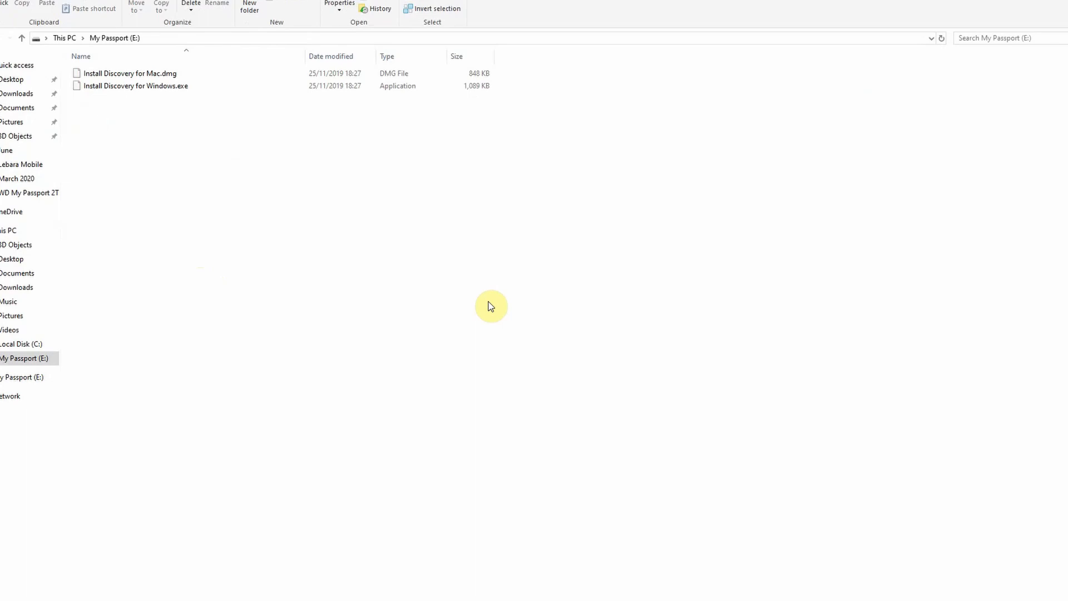
Step: Launch Install Discovery for Windows.exe from the My Passport (E:) drive
{"action": "left_click", "coordinate": [159, 159]}
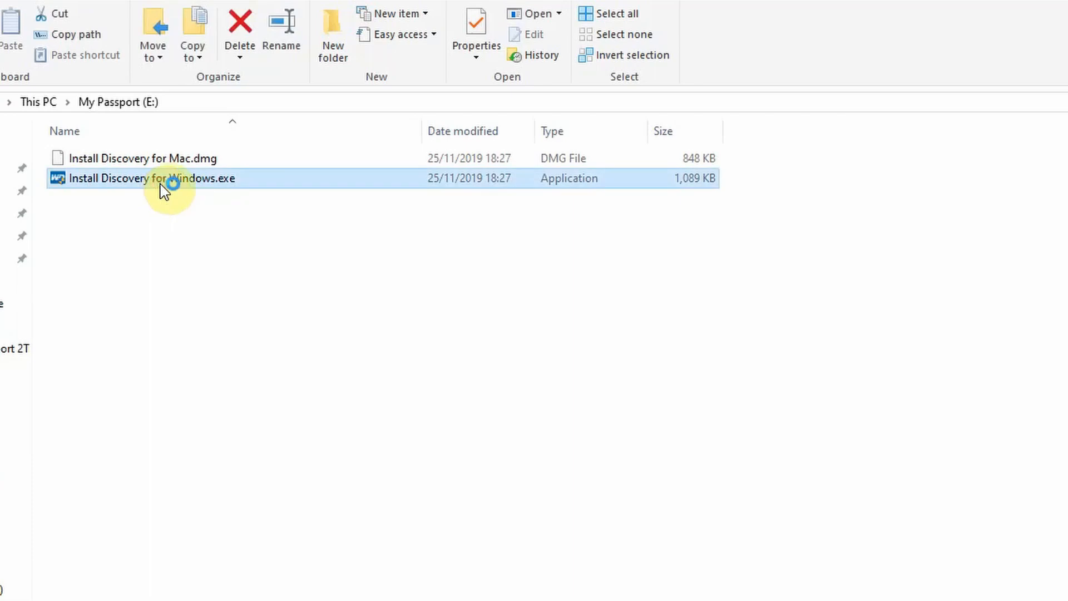
{"action": "double_click", "coordinate": [159, 178]}
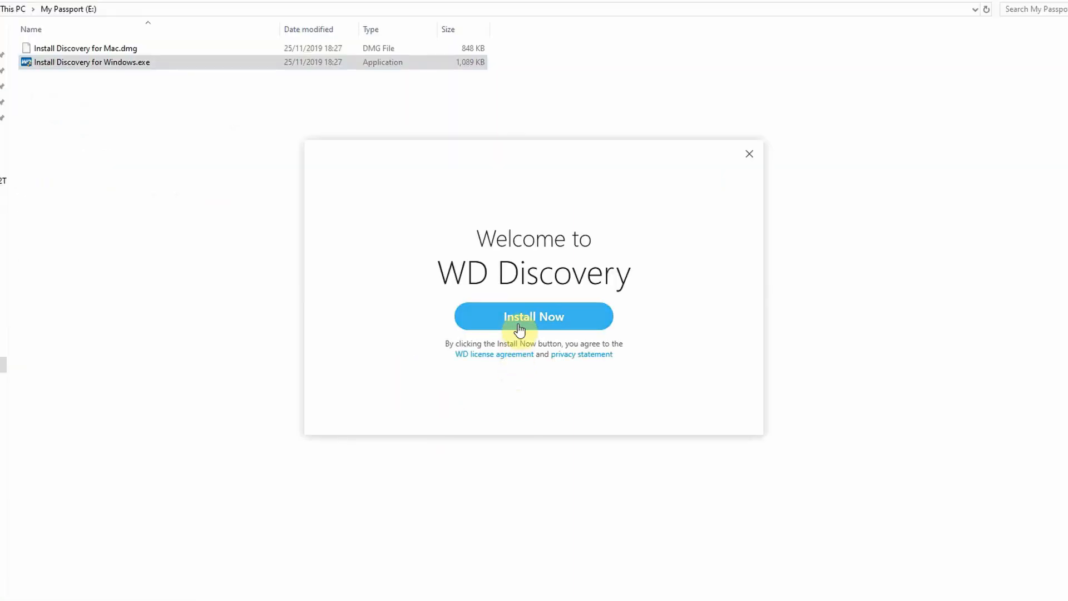
Step: Install WD Discovery and set a password on My Passport with auto unlock enabled on this computer
{"action": "left_click", "coordinate": [533, 316]}
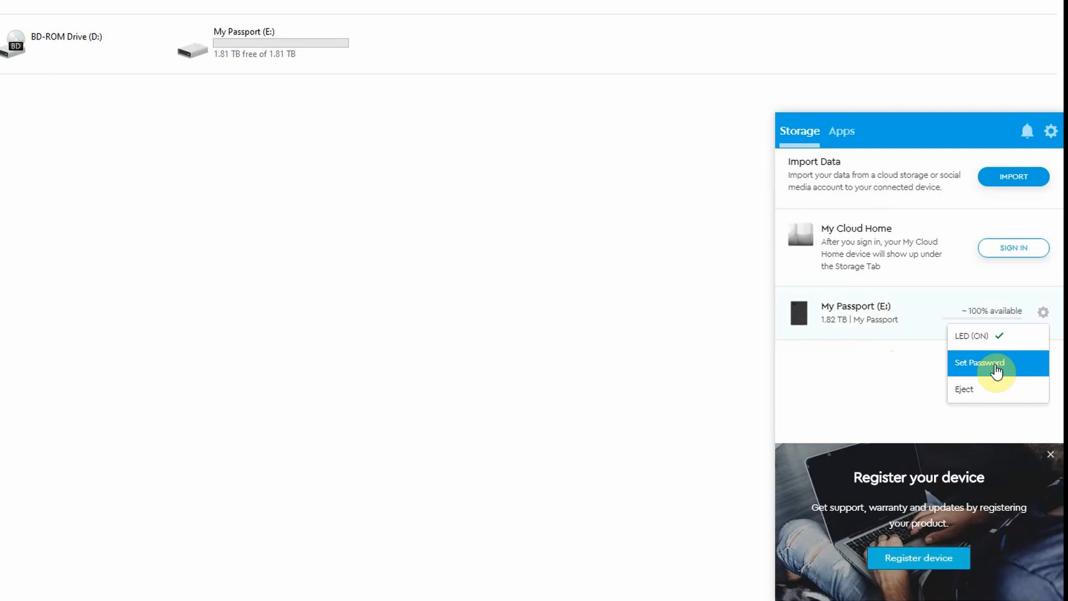
{"action": "left_click", "coordinate": [979, 361]}
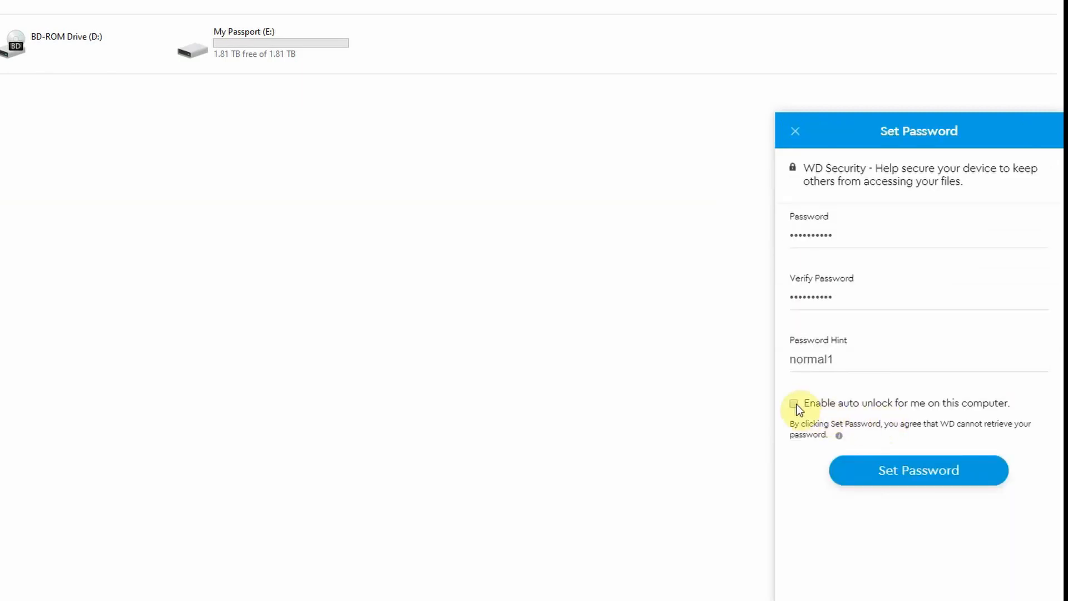
{"action": "left_click", "coordinate": [917, 469]}
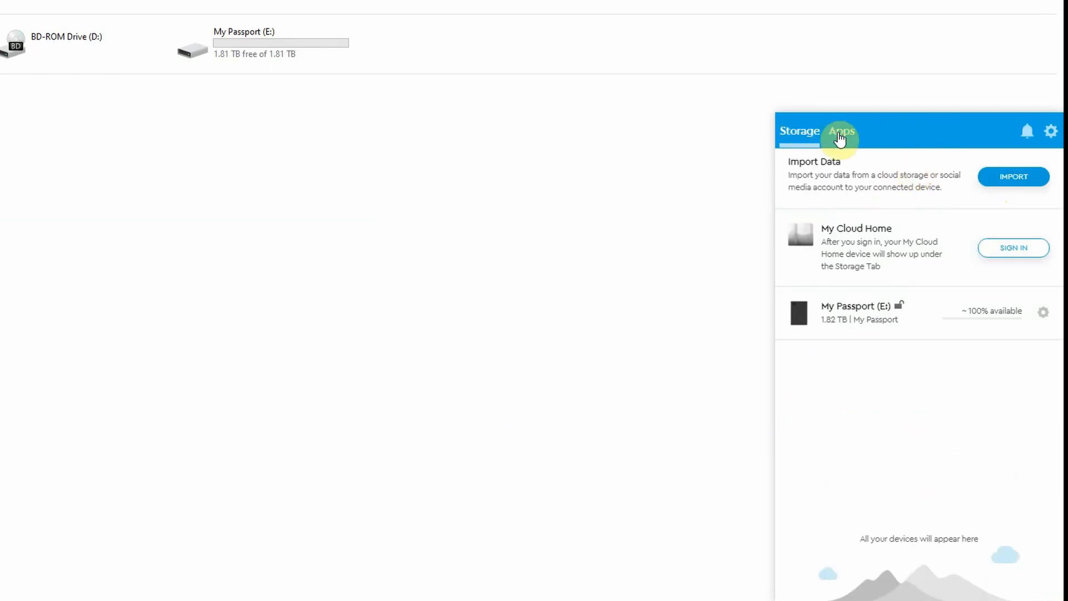
Step: Run a drive status check on My Passport in WD Drive Utilities, then review its sleep timer and LED settings
{"action": "left_click", "coordinate": [842, 131]}
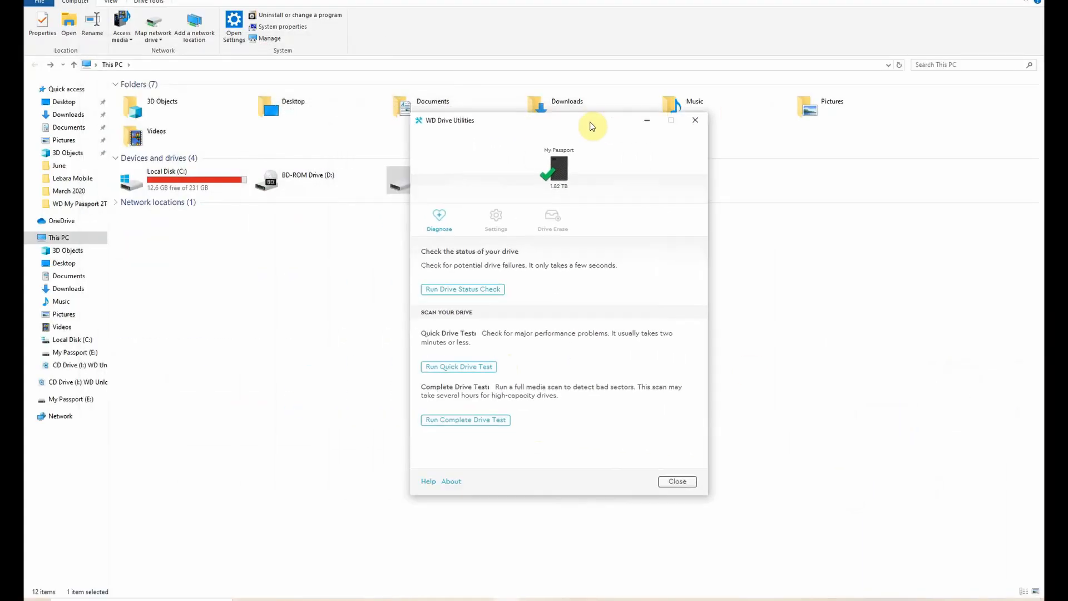
{"action": "left_click", "coordinate": [461, 289]}
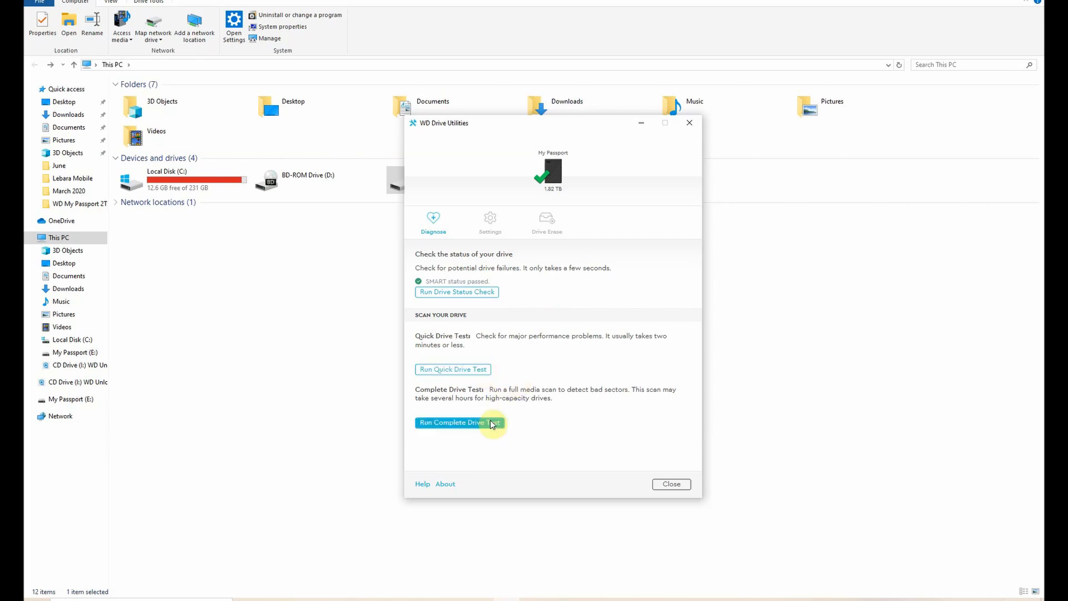
{"action": "left_click", "coordinate": [489, 221]}
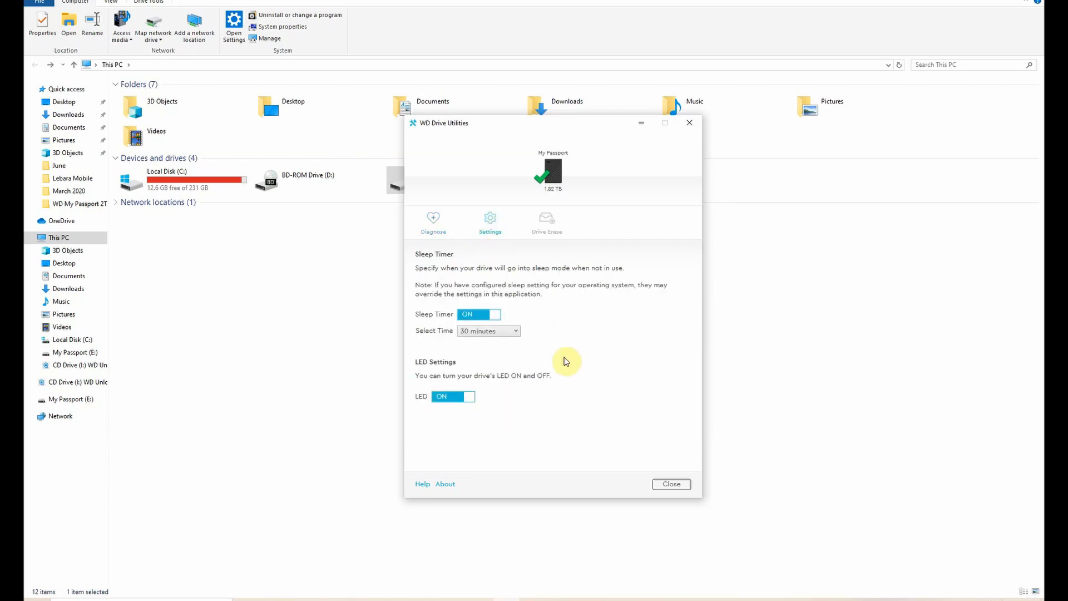
{"action": "left_click", "coordinate": [546, 221]}
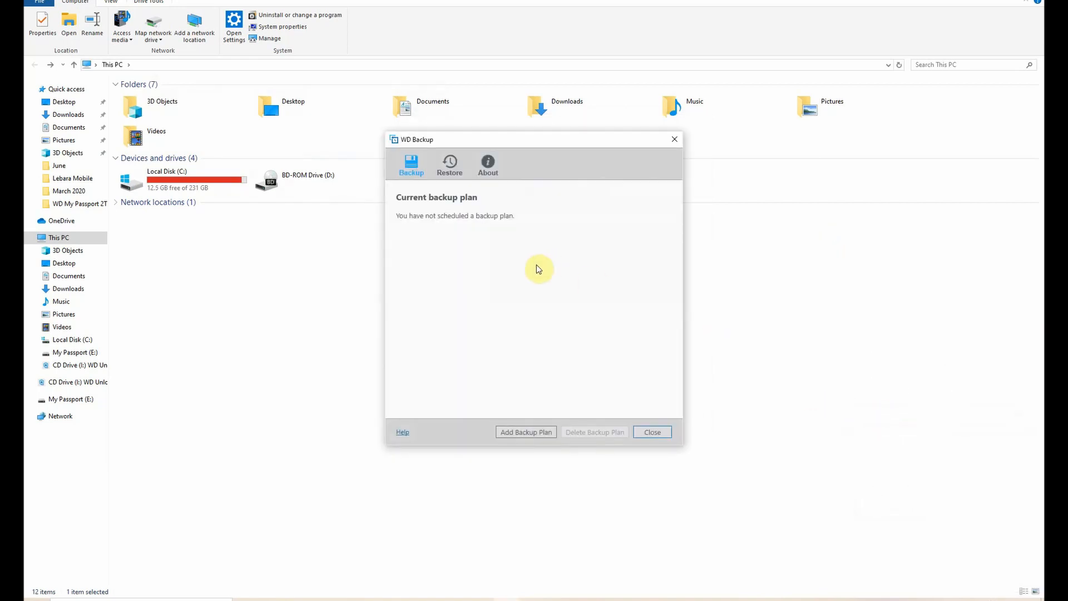
Step: Add a backup plan of My Computer onto My Passport with hourly automatic backups
{"action": "left_click", "coordinate": [525, 432]}
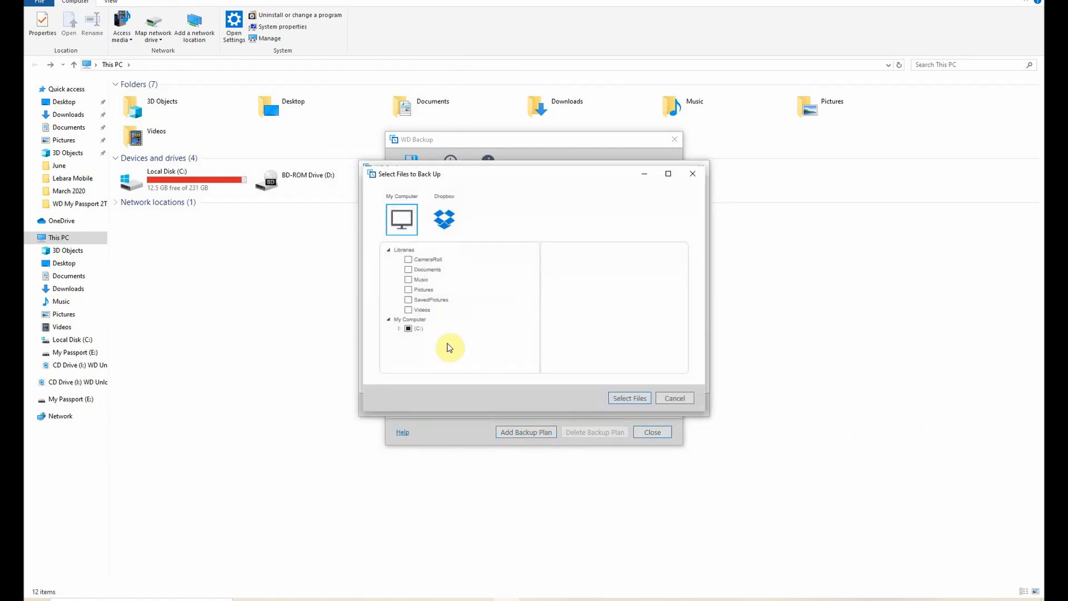
{"action": "left_click", "coordinate": [628, 398]}
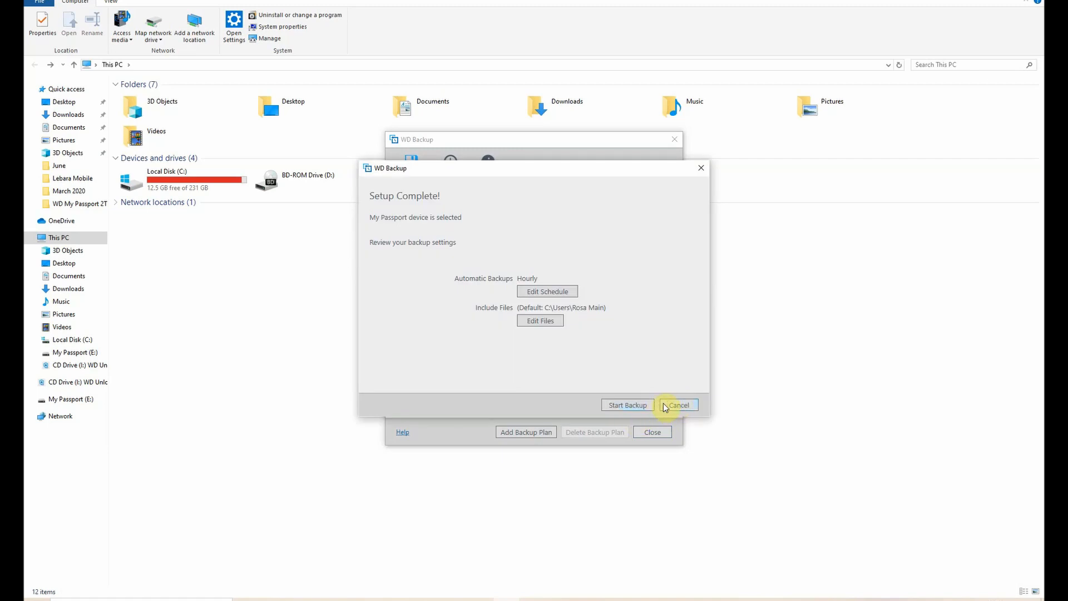
{"action": "left_click", "coordinate": [678, 405]}
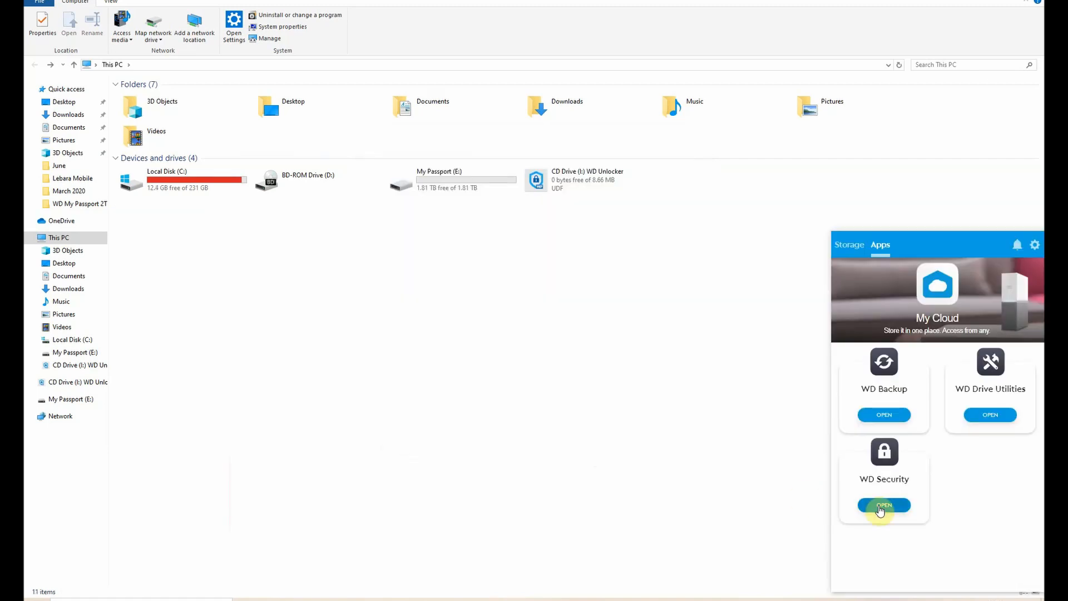
Step: Bring up the WD Security app for the drive from the Apps list
{"action": "left_click", "coordinate": [884, 505]}
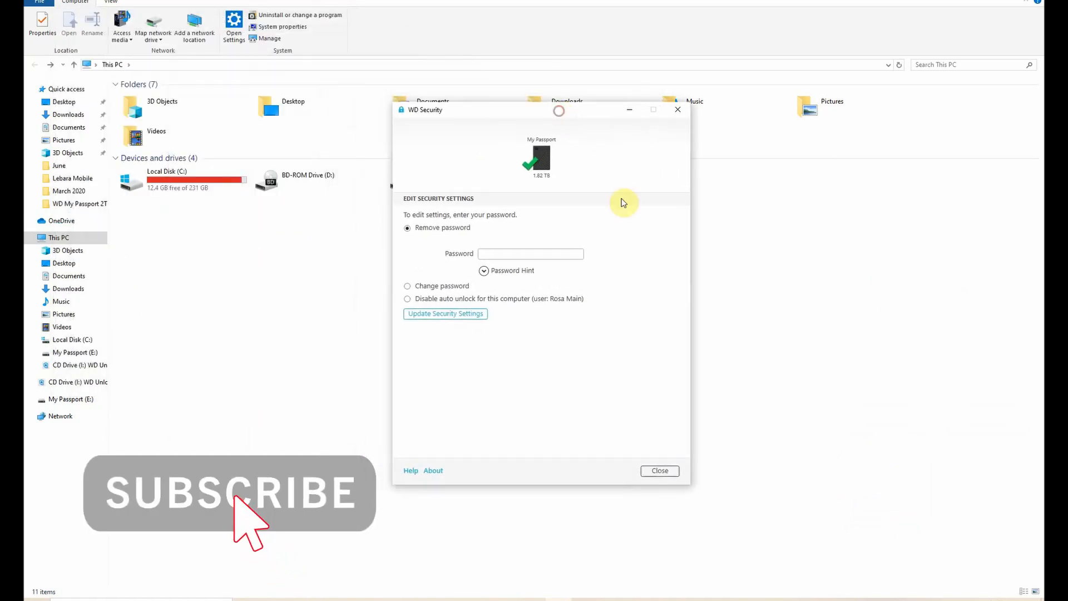
{"action": "left_click", "coordinate": [657, 469]}
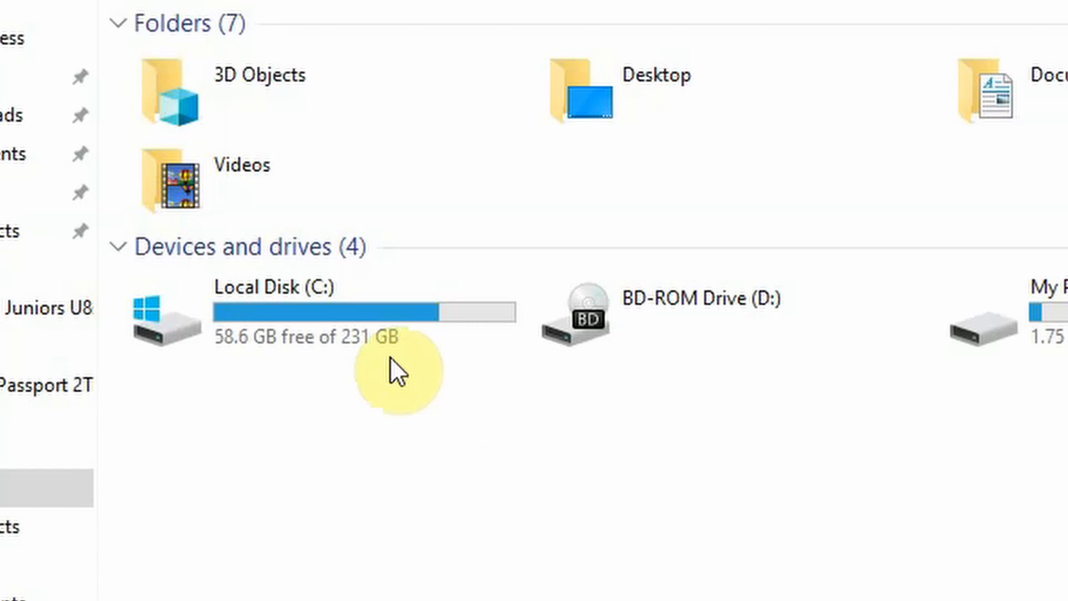
Step: Review This PC's drives list showing Local Disk (C:) with 58.6 GB free of 231 GB
{"action": "left_click", "coordinate": [286, 311]}
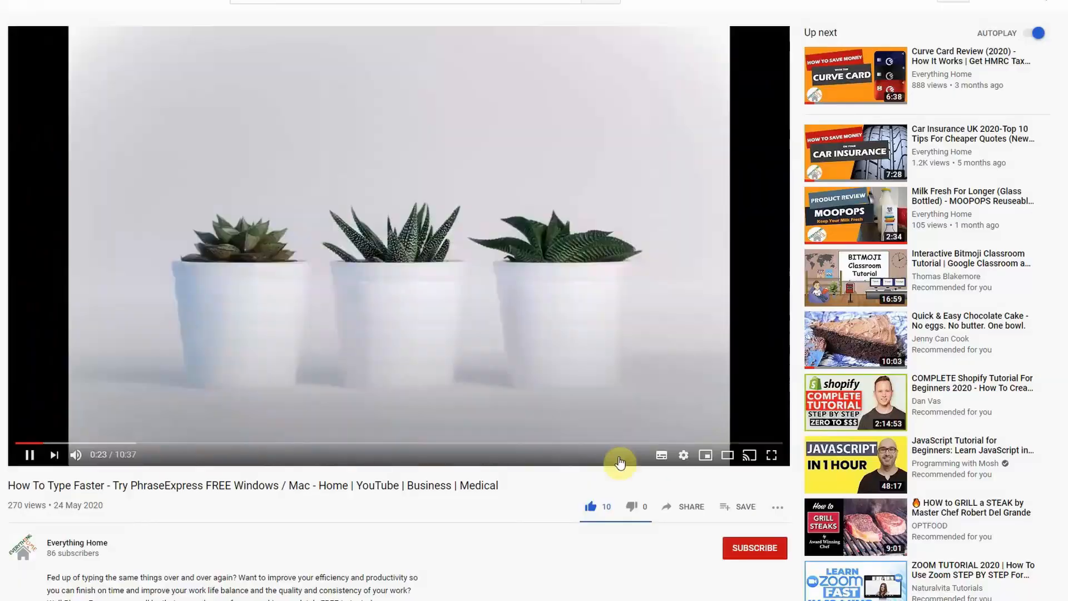
{"action": "left_click", "coordinate": [755, 547]}
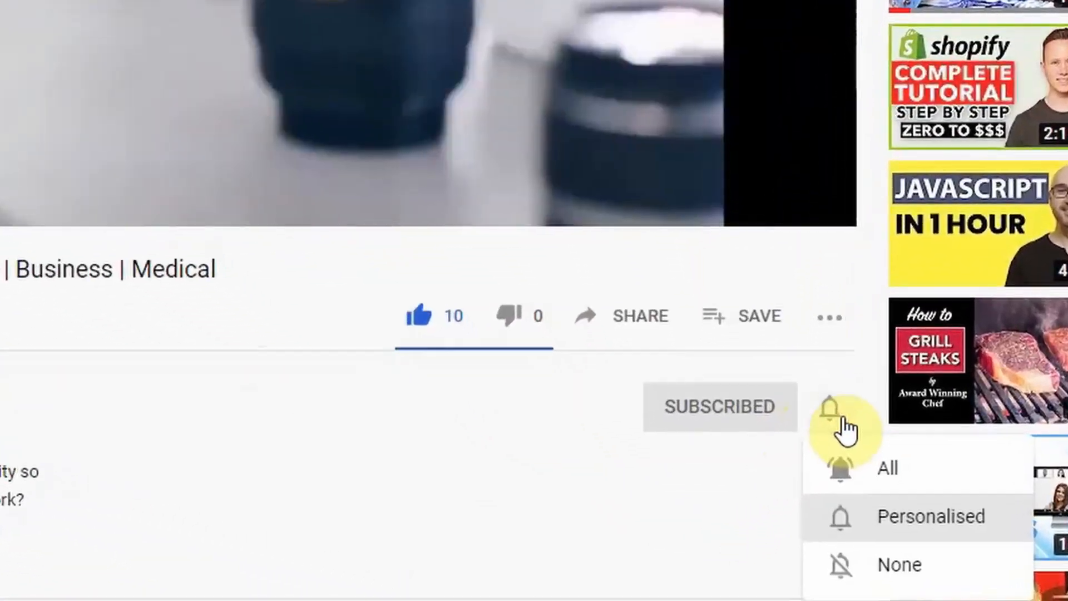